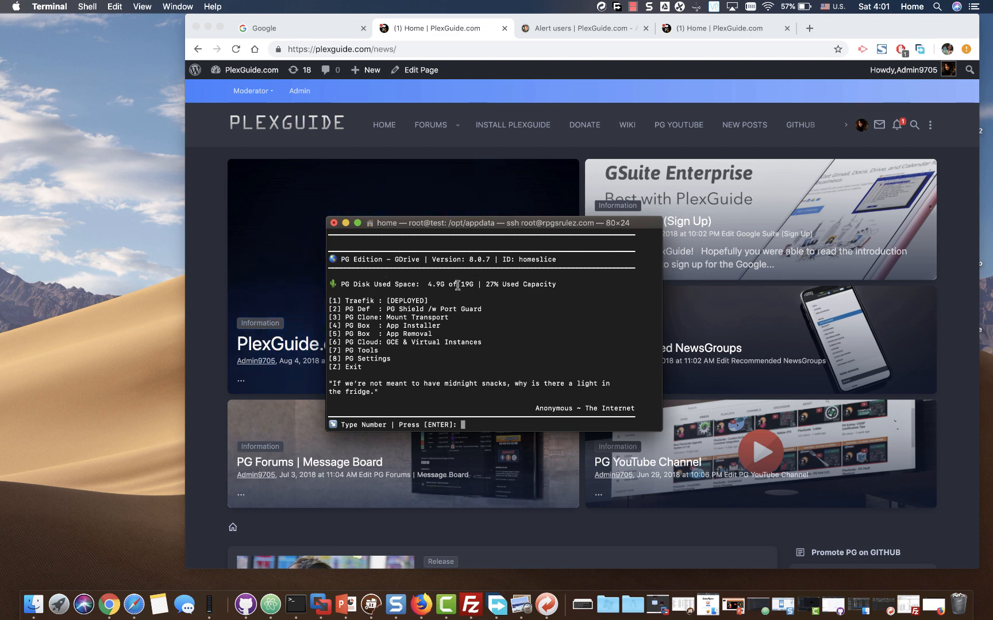
mouse_move(443, 323)
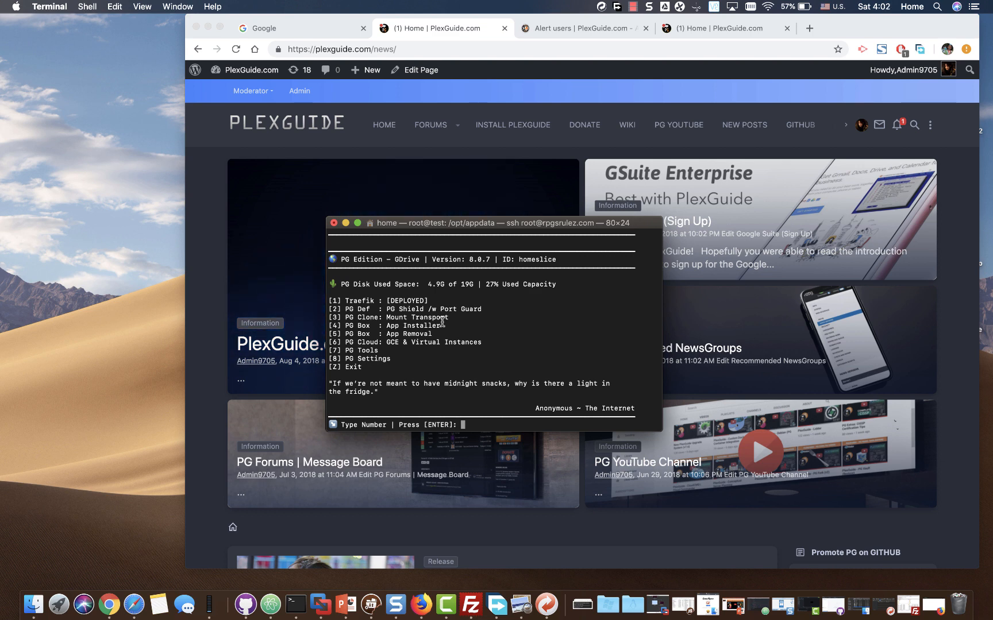
mouse_move(323, 155)
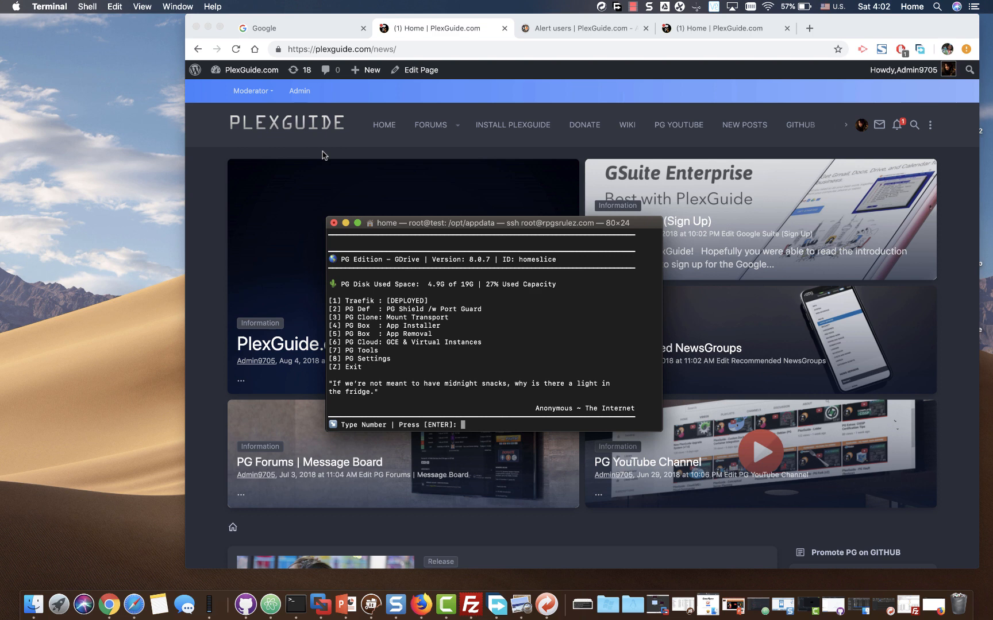
mouse_move(281, 193)
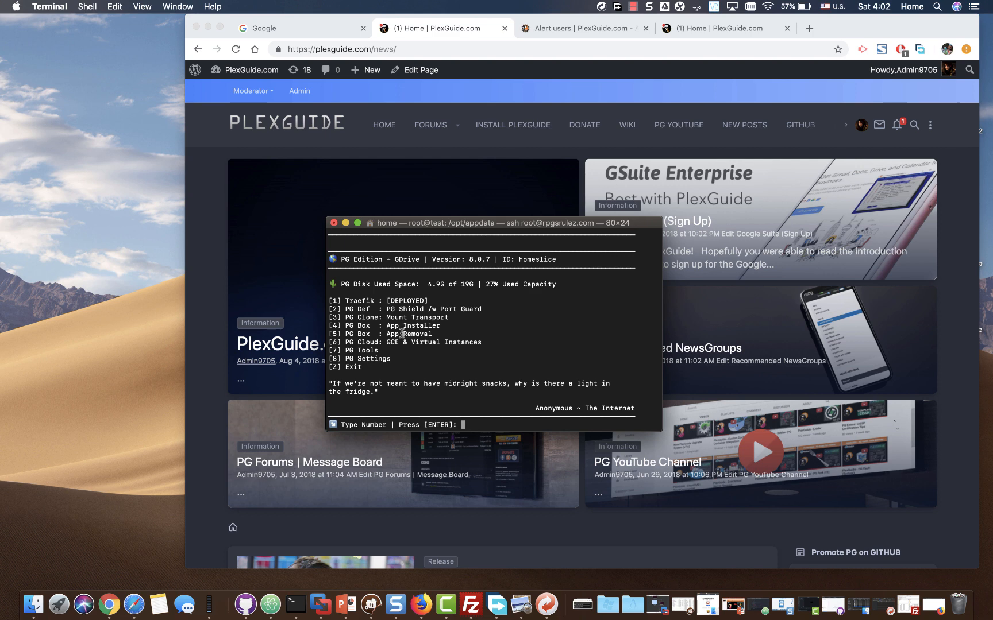
mouse_move(377, 416)
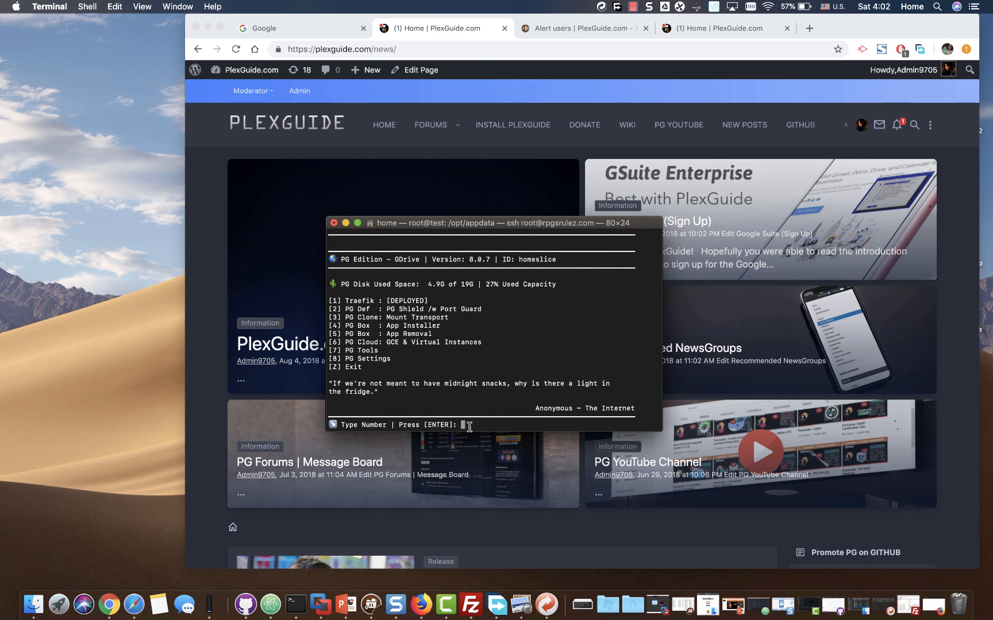
Queue Nextcloud for reinstall in the PGBox multi-app installer (option 4) and run deploy
text(4)
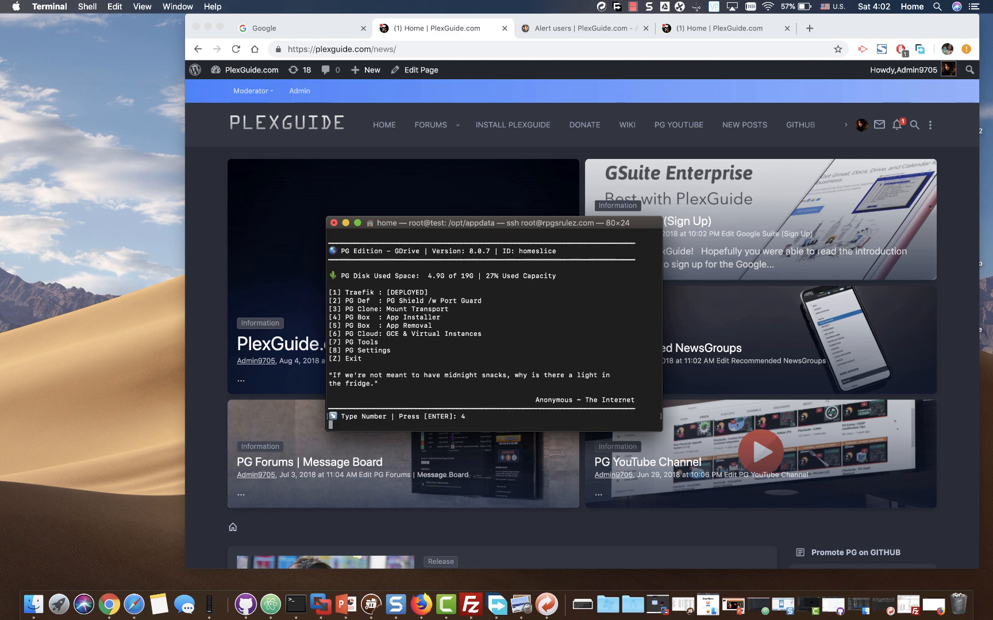
key(enter)
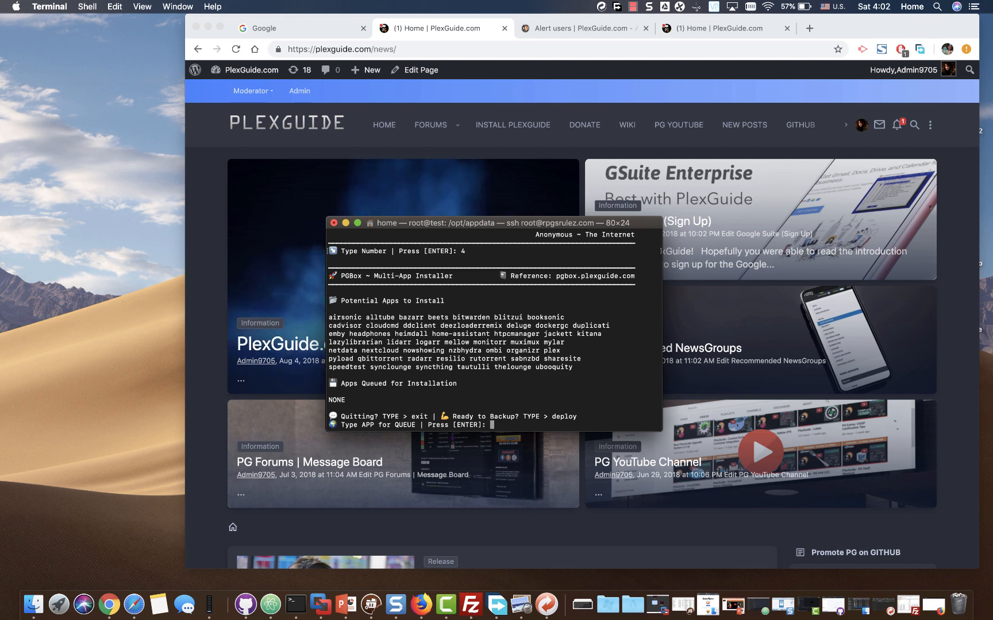
text(nextcloud)
text(y)
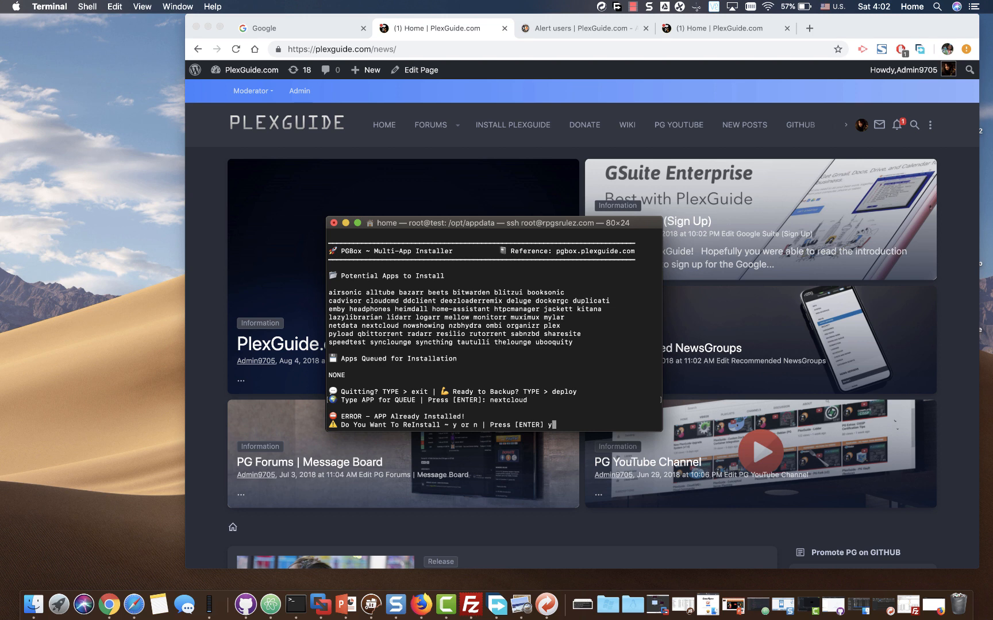
key(enter)
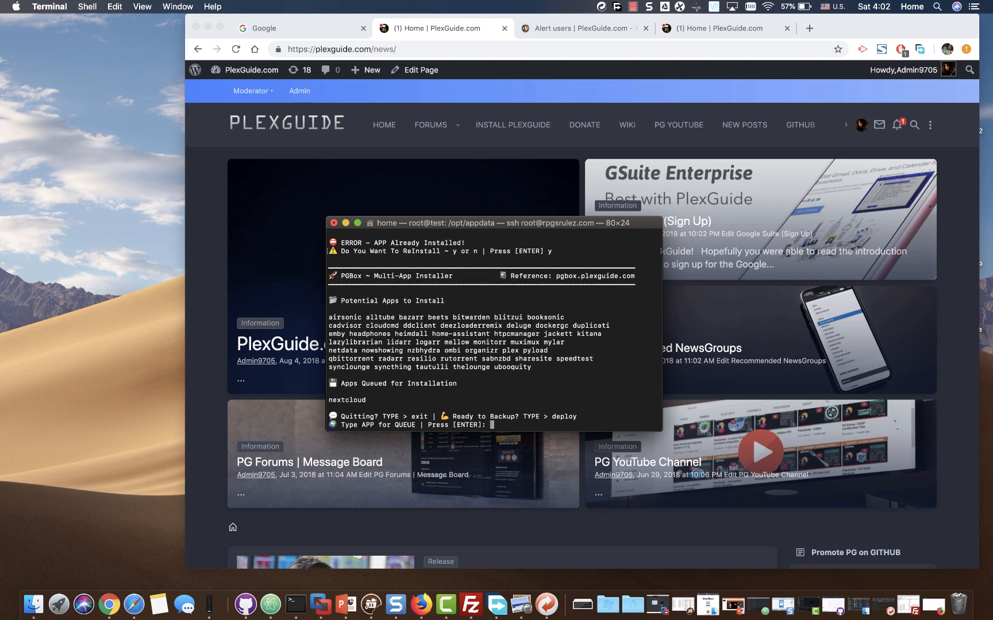
text(deploy)
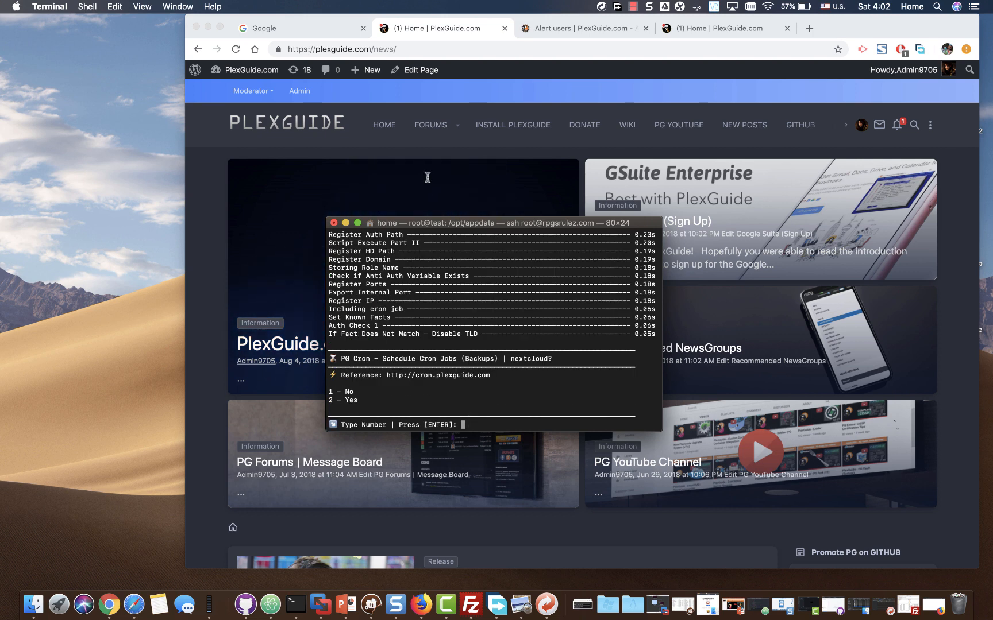
text(1)
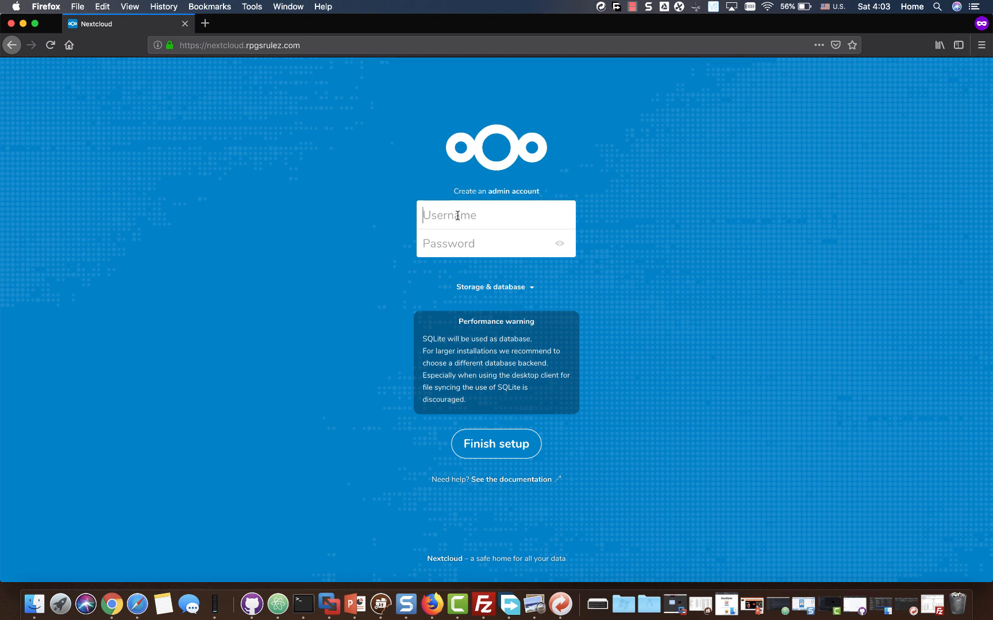
Create the 'plex' admin account, keep the default SQLite storage, submit setup, and return to Terminal
text(plex)
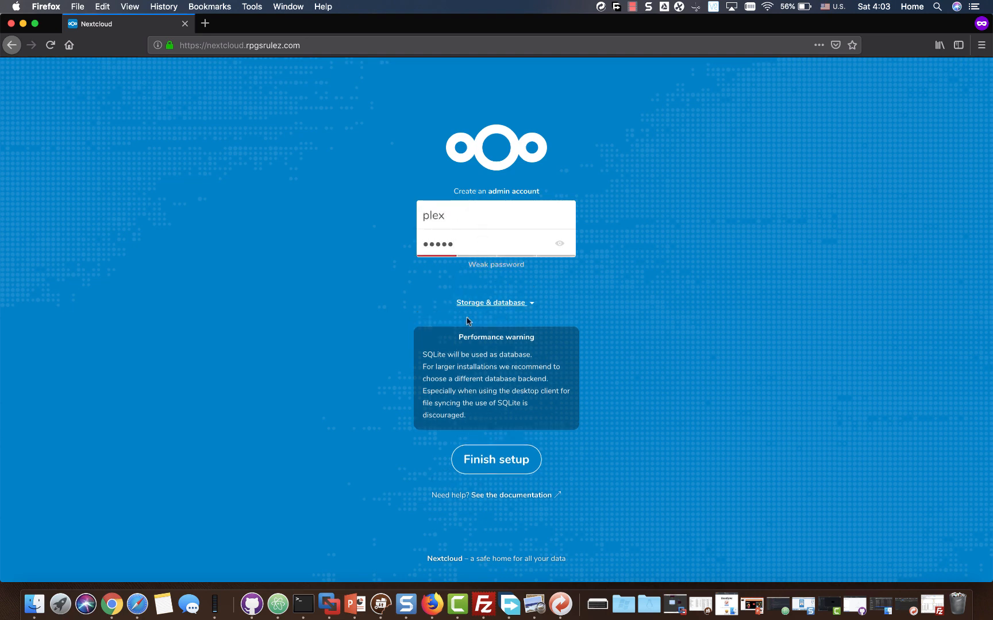
mouse_move(486, 311)
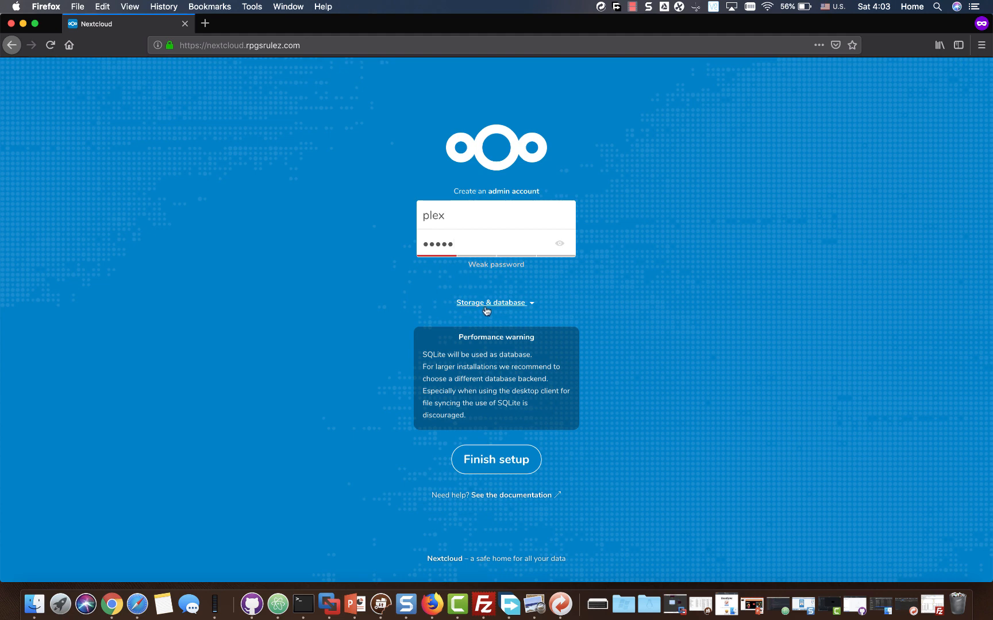
click(491, 303)
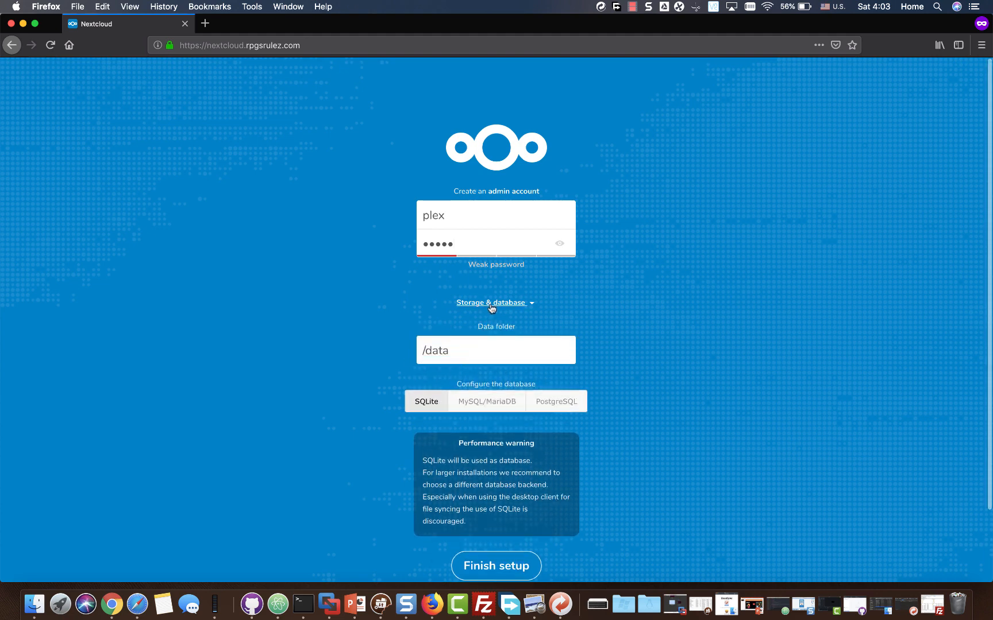
click(491, 303)
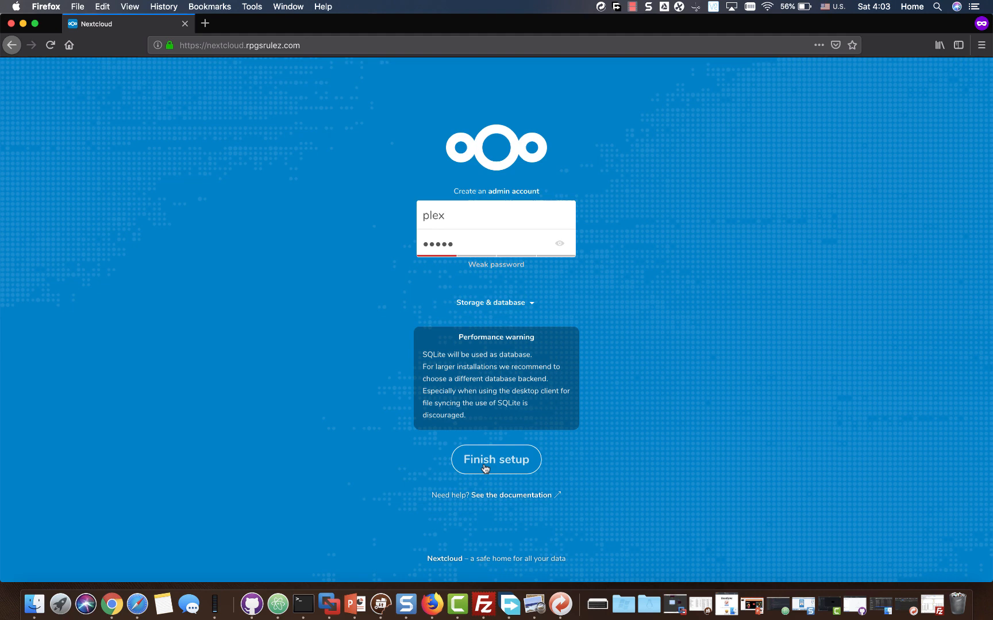
click(496, 459)
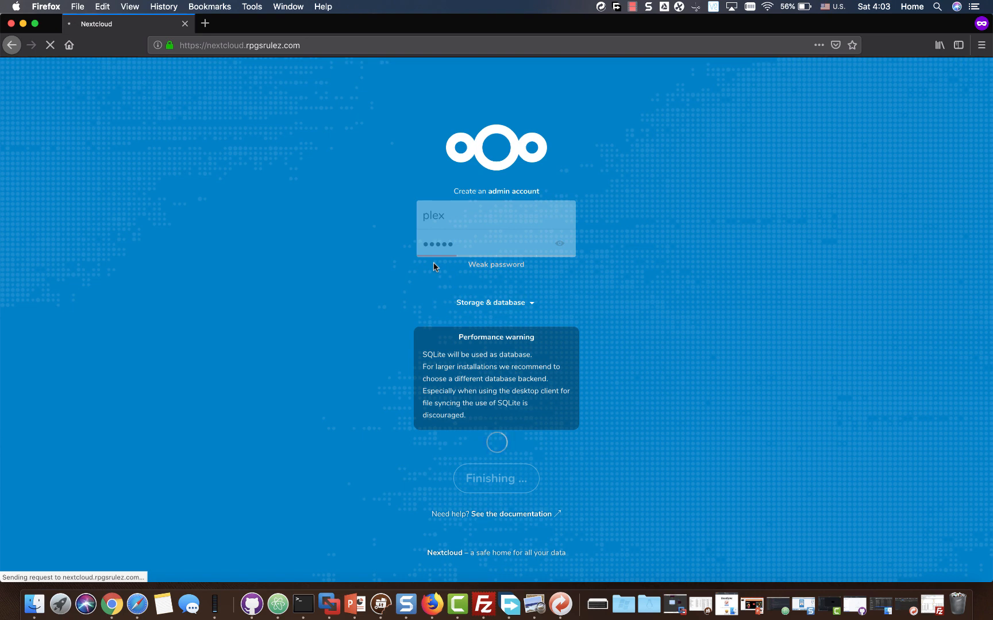
mouse_move(306, 606)
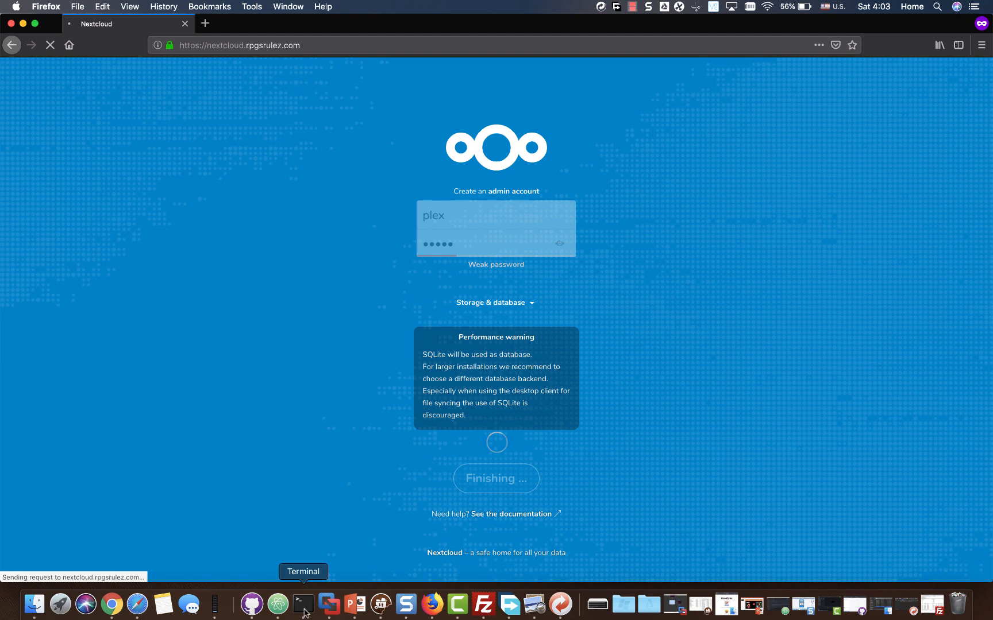
click(305, 604)
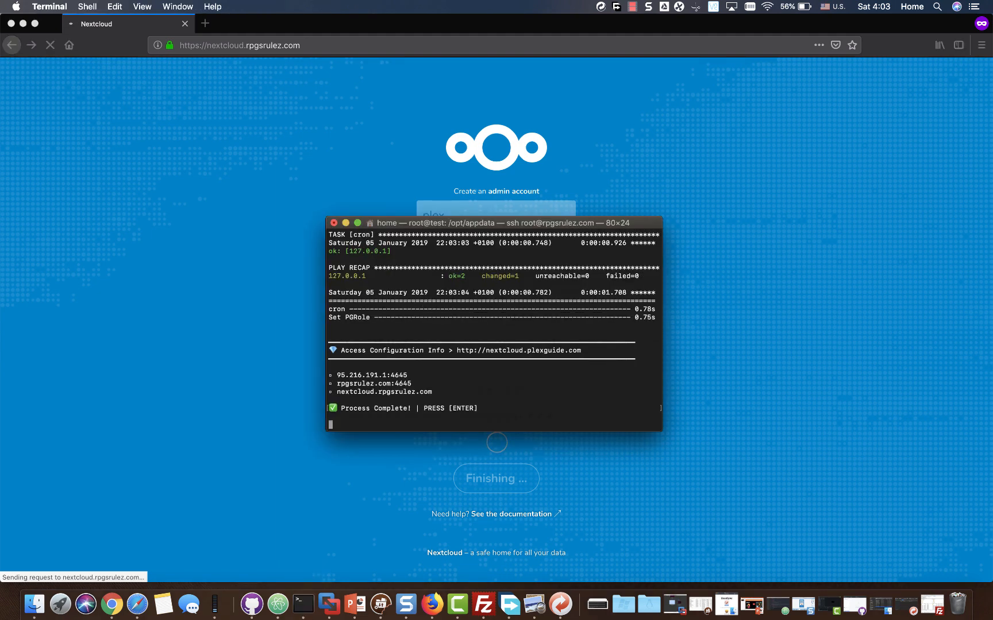
Acknowledge the completed deployment, then list /opt/appdata/nextcloud/data and enter the plex folder
key(enter)
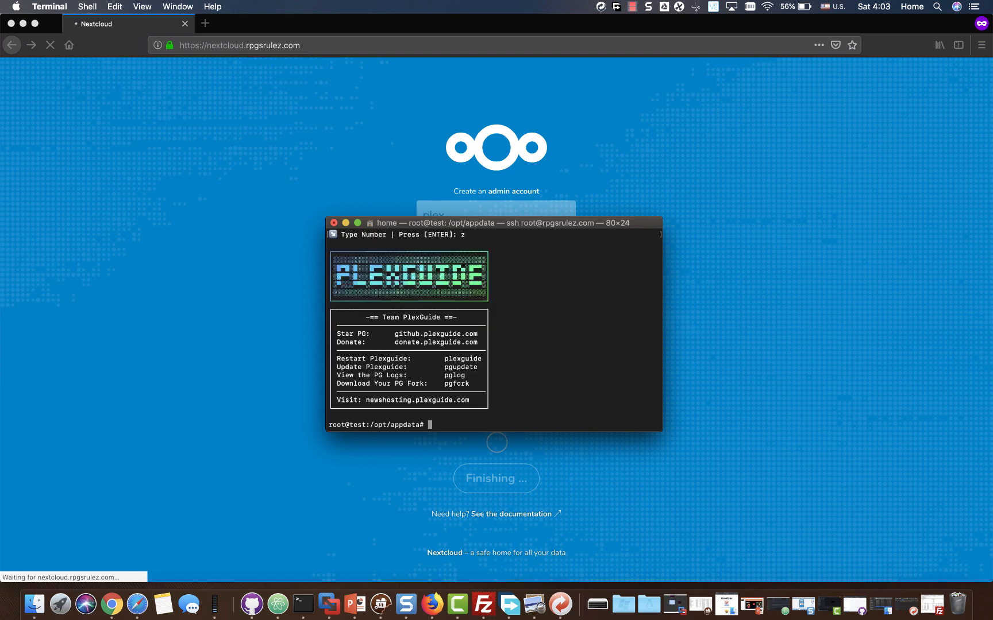
text(cd /opt/appdata/nextcloud)
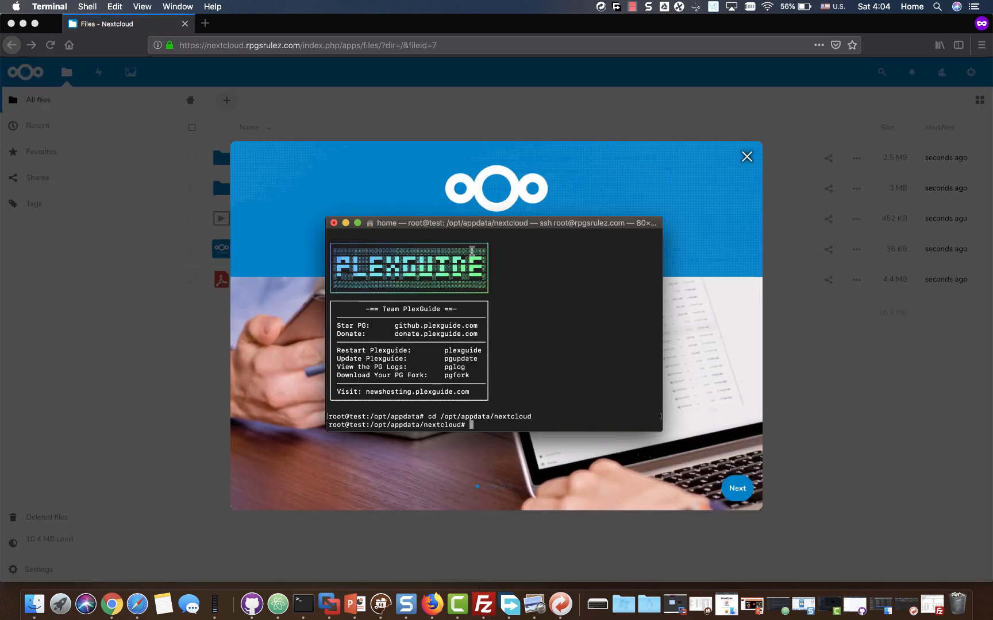
text(ls -la)
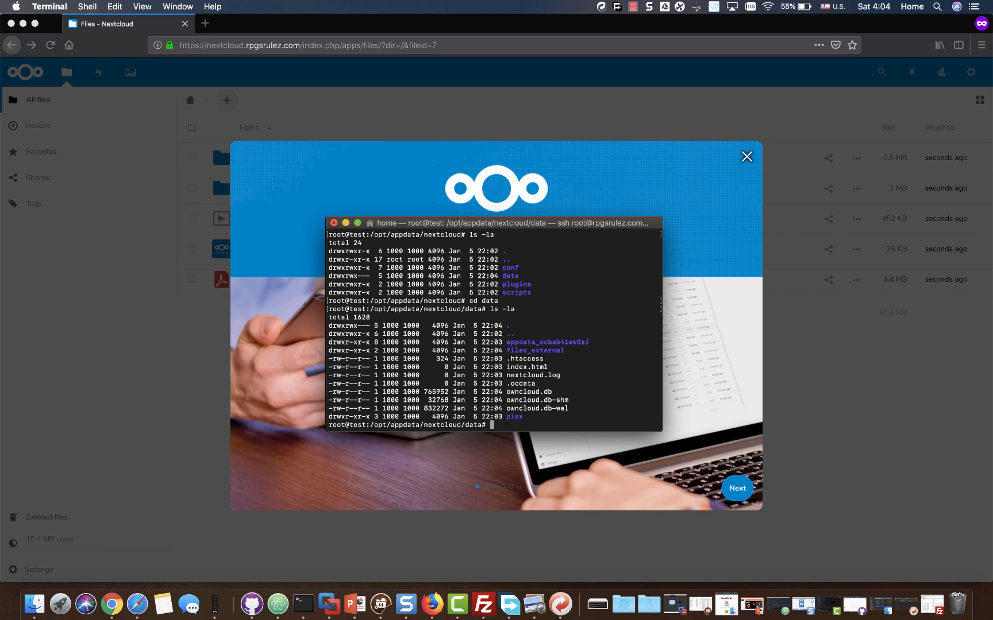
text(cd plex)
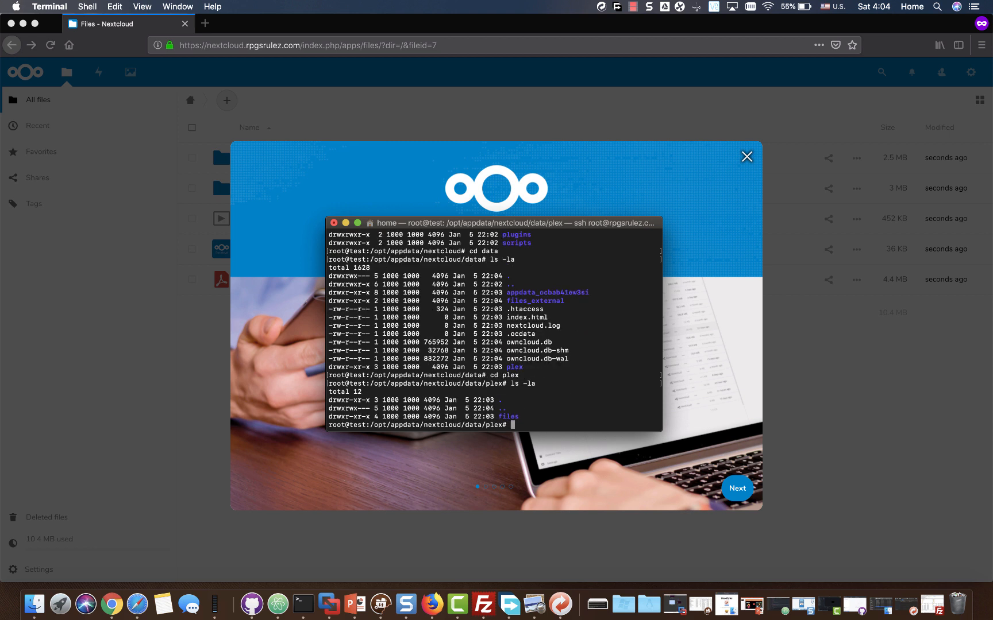
text(cd)
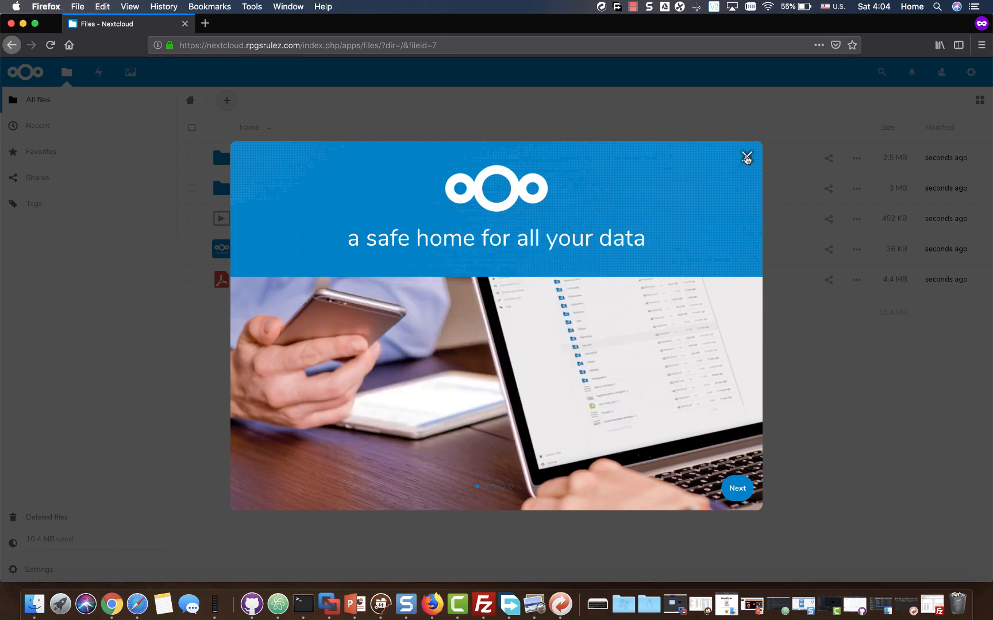
Close the Nextcloud welcome dialog
click(747, 156)
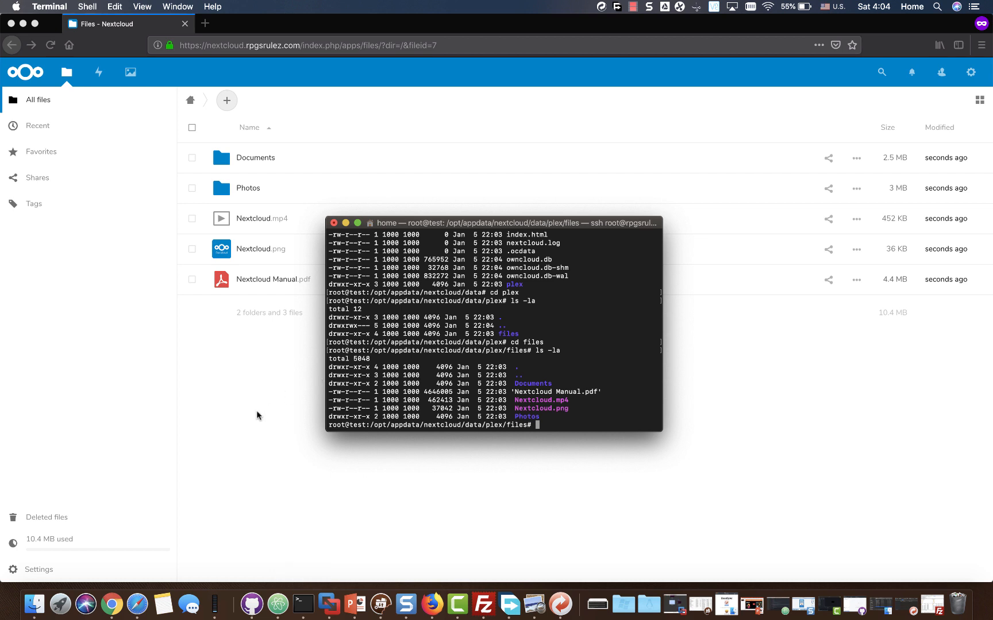
mouse_move(986, 160)
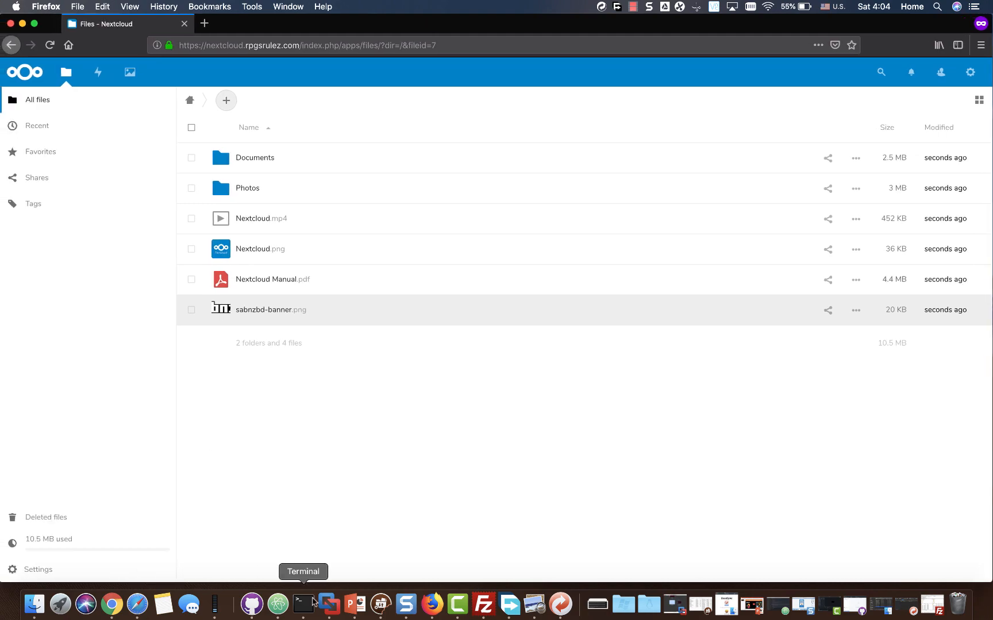
mouse_move(306, 593)
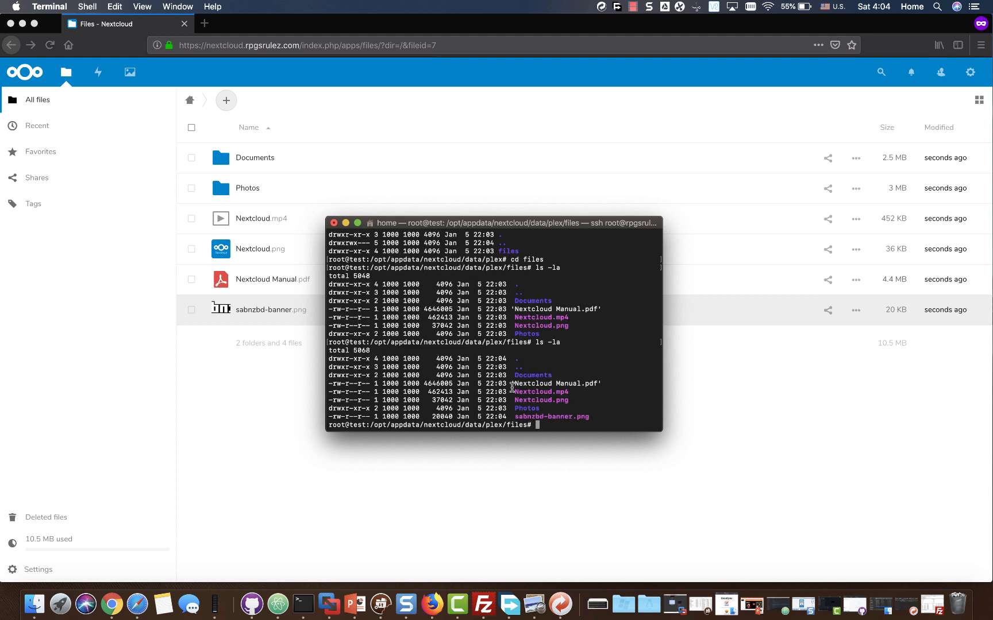
mouse_move(354, 441)
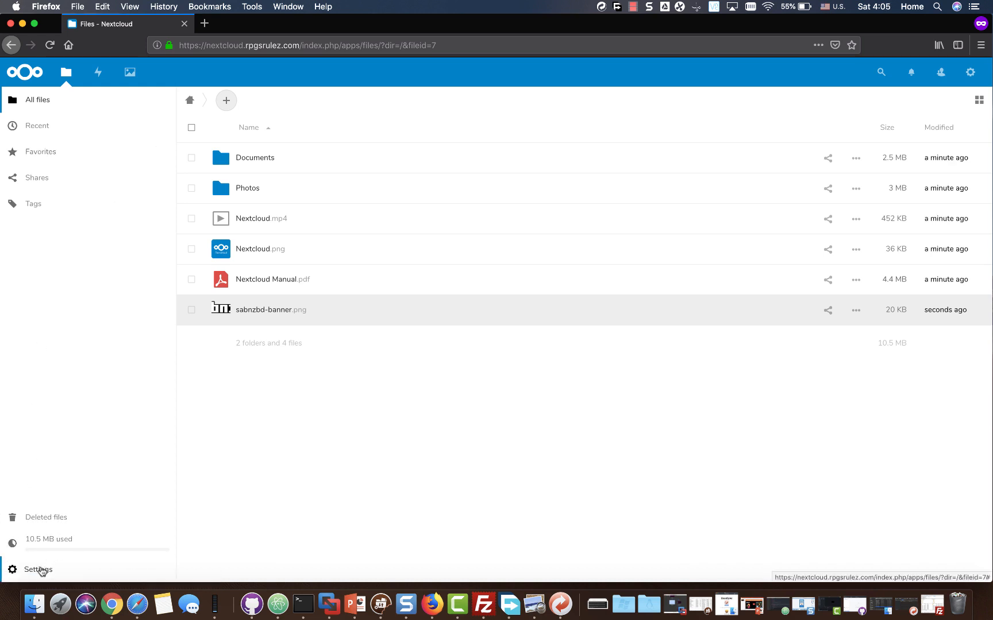
Toggle the file list settings, then open personal Settings from the account menu
click(38, 570)
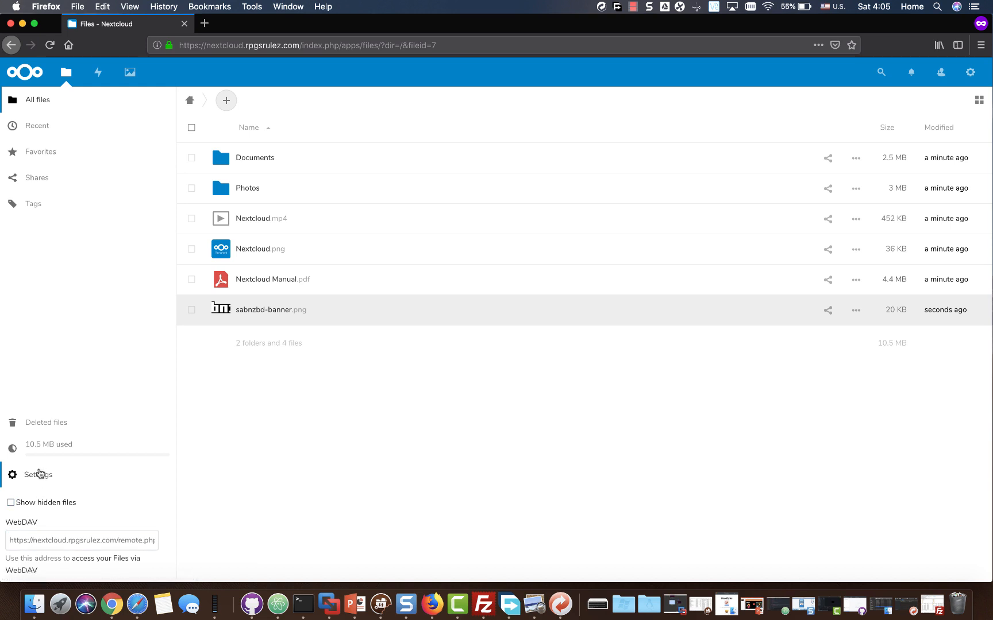
click(38, 474)
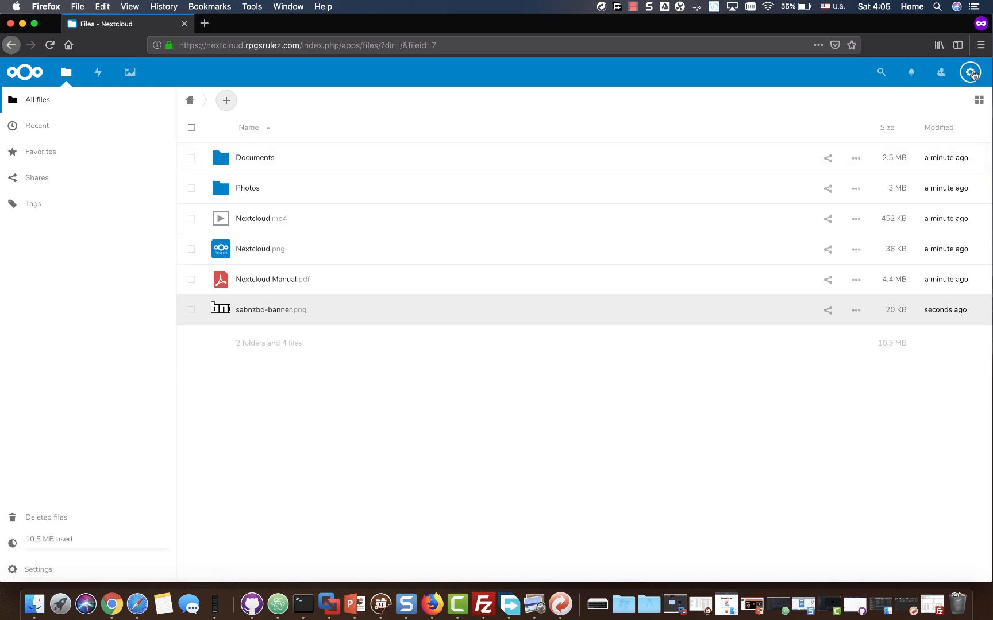
click(970, 72)
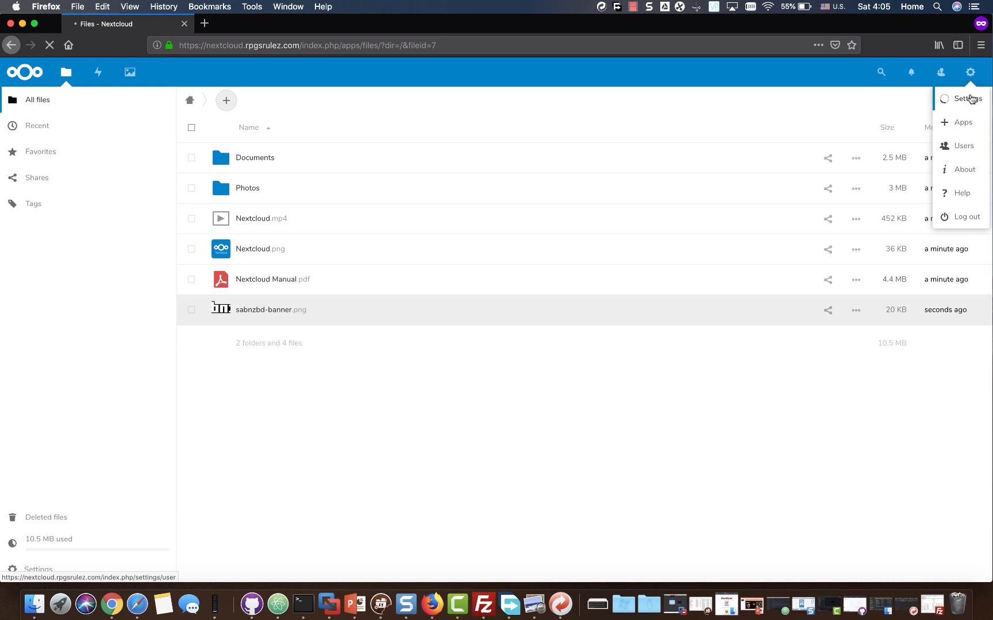
click(966, 98)
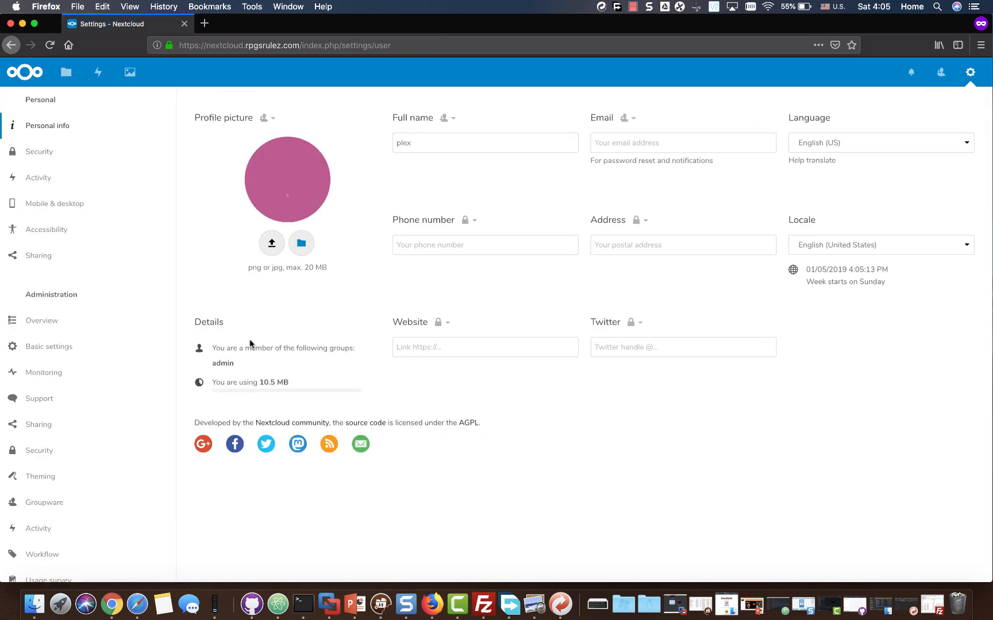
mouse_move(54, 204)
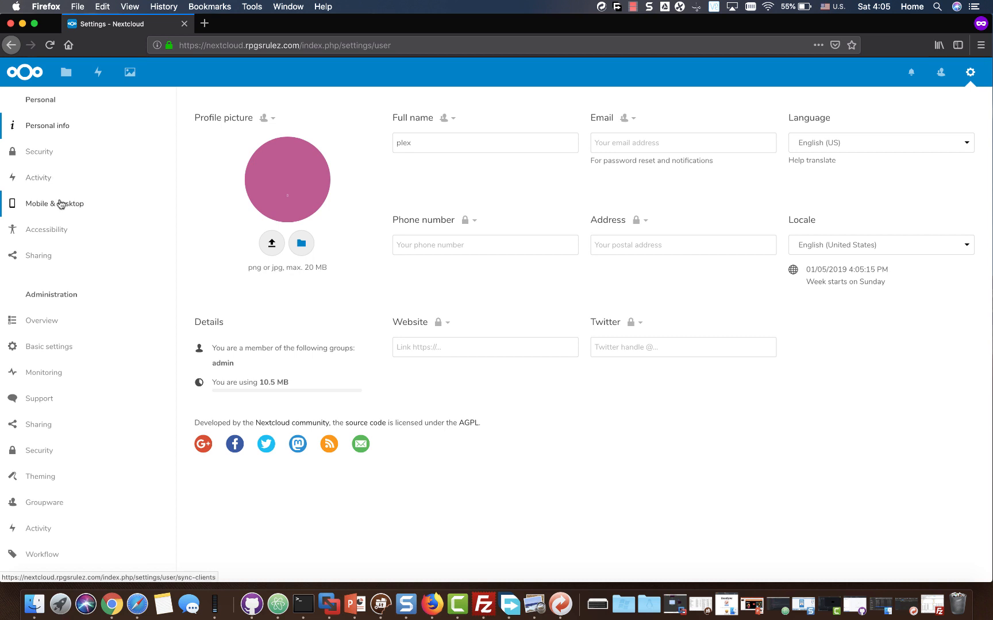
Browse Mobile & desktop, Basic settings and Monitoring, ending on the admin Sharing settings
click(55, 203)
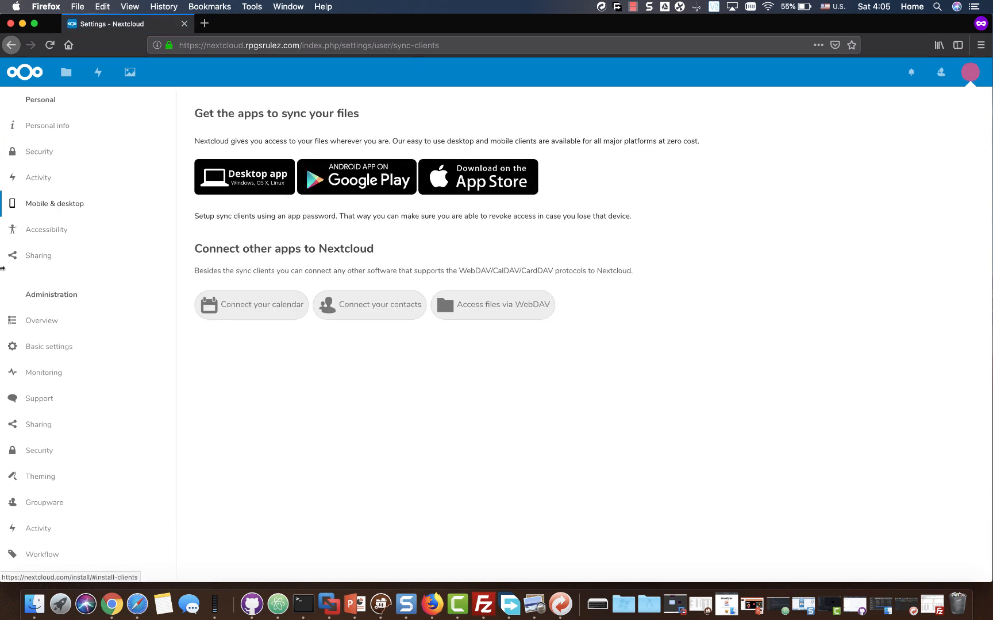
click(49, 347)
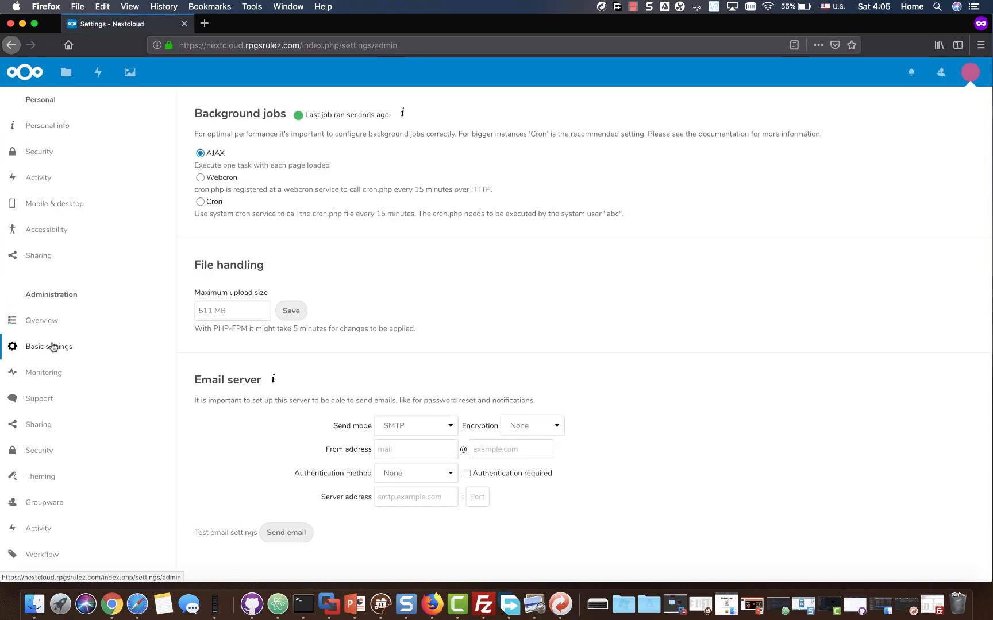
mouse_move(43, 372)
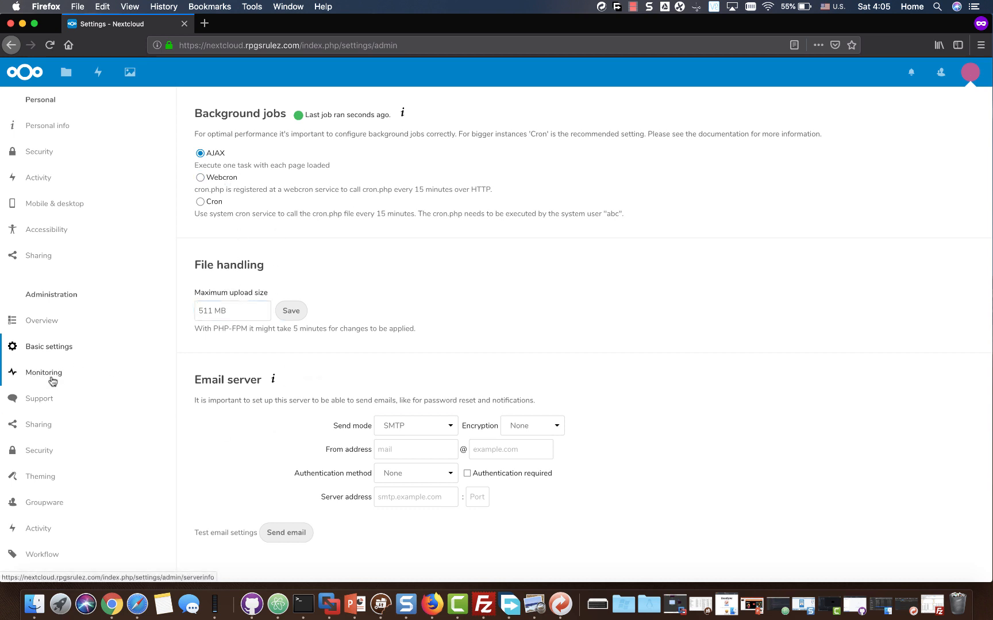
click(38, 424)
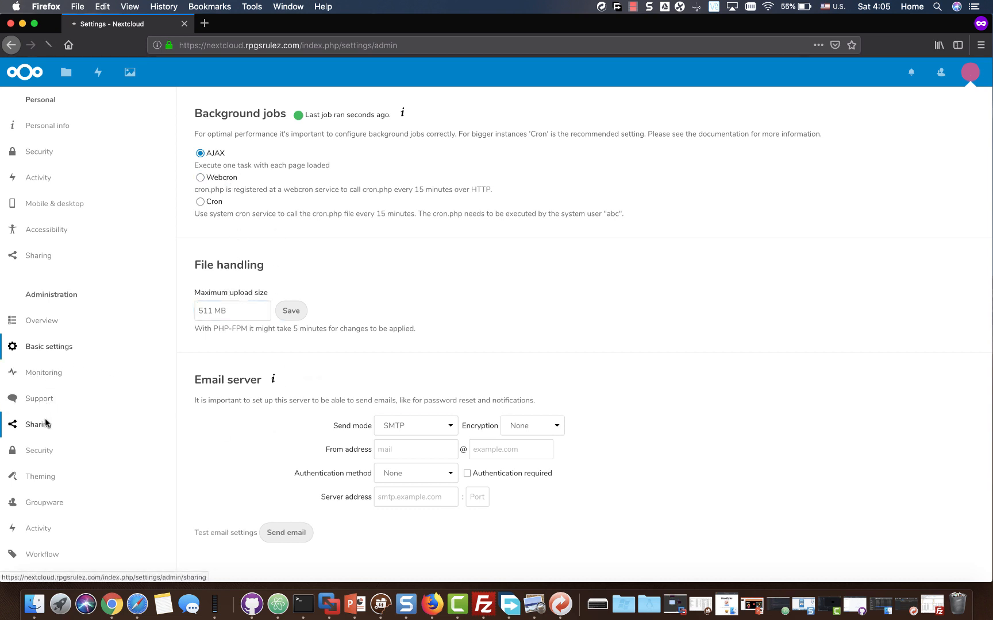
click(38, 424)
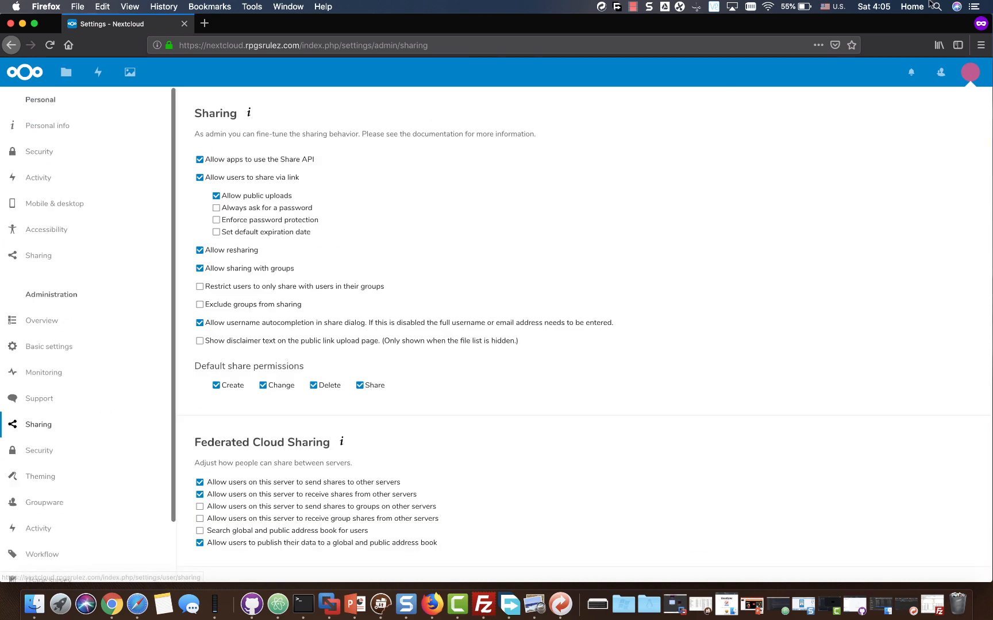
Choose Apps from the top-right avatar menu
click(969, 72)
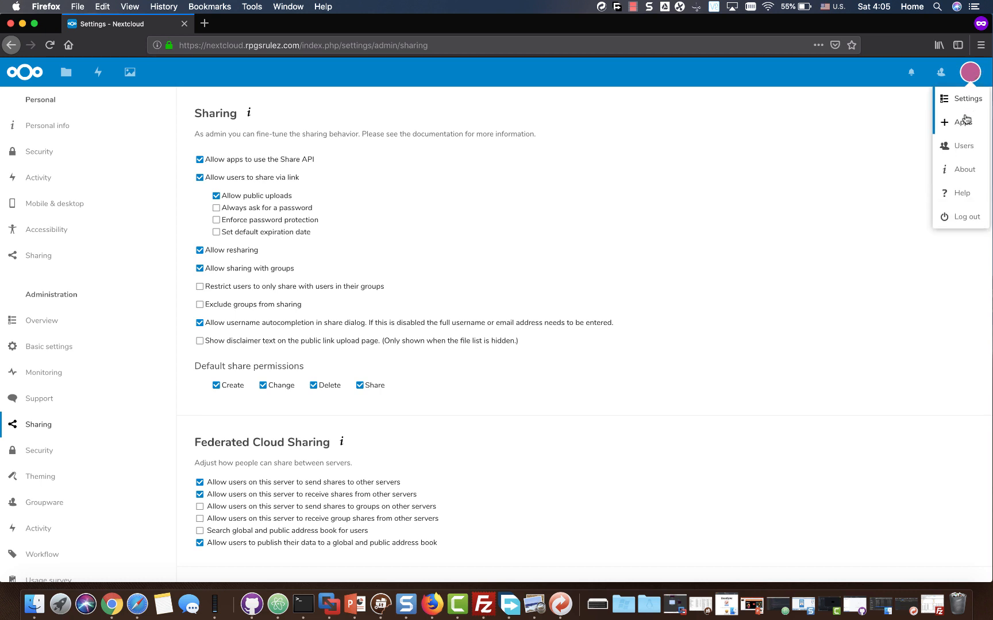
mouse_move(962, 145)
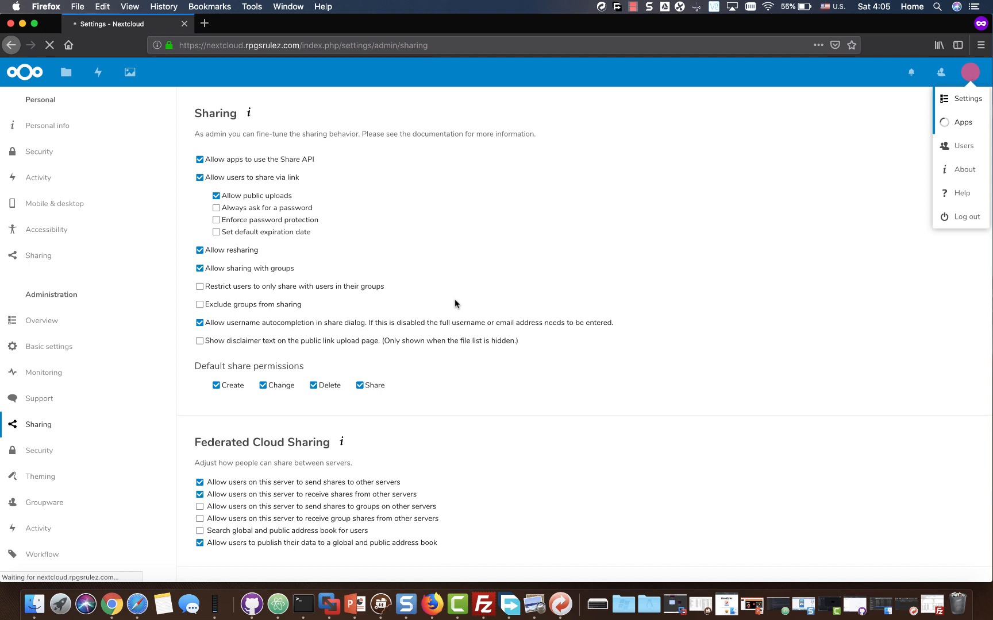
click(963, 123)
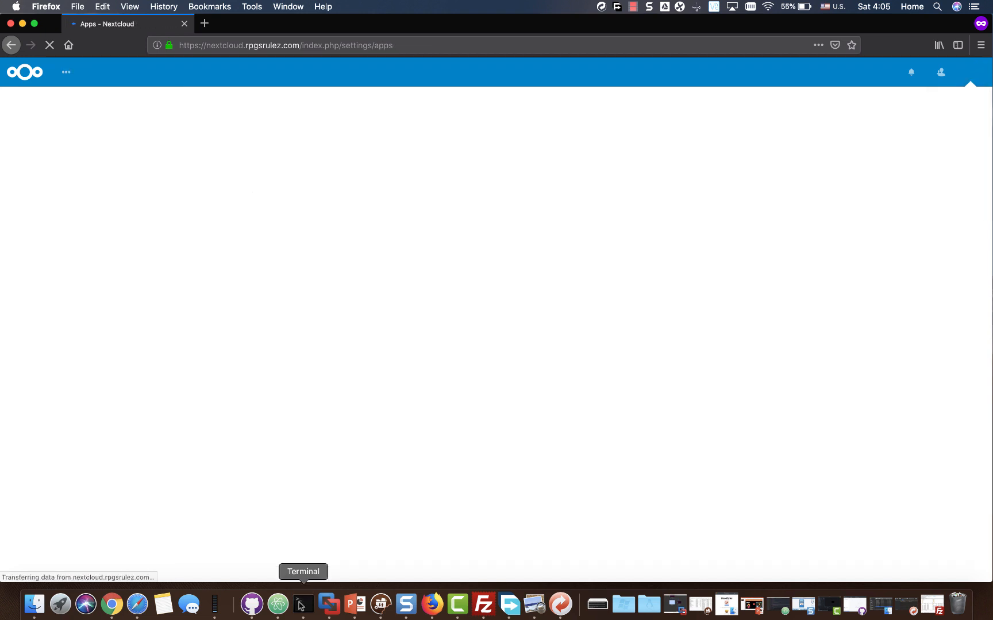